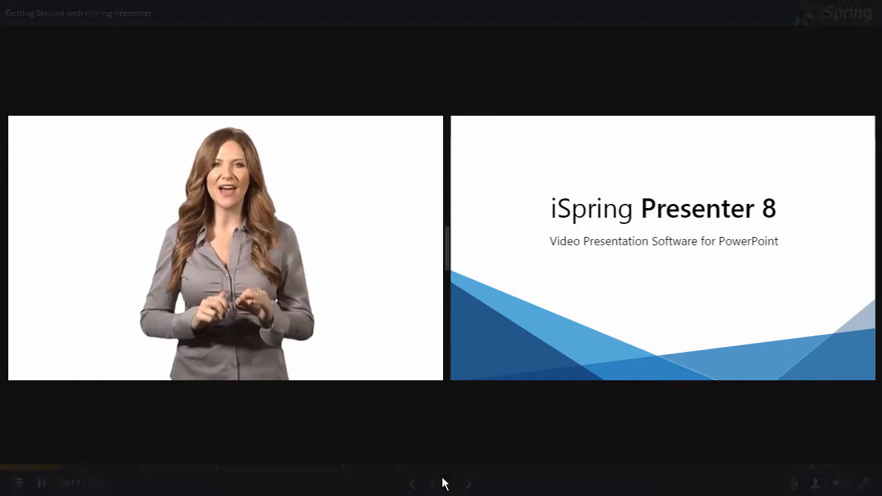
# Advance the lecture two slides, past the intro to the 2-minute overview deck
pyautogui.click(468, 483)
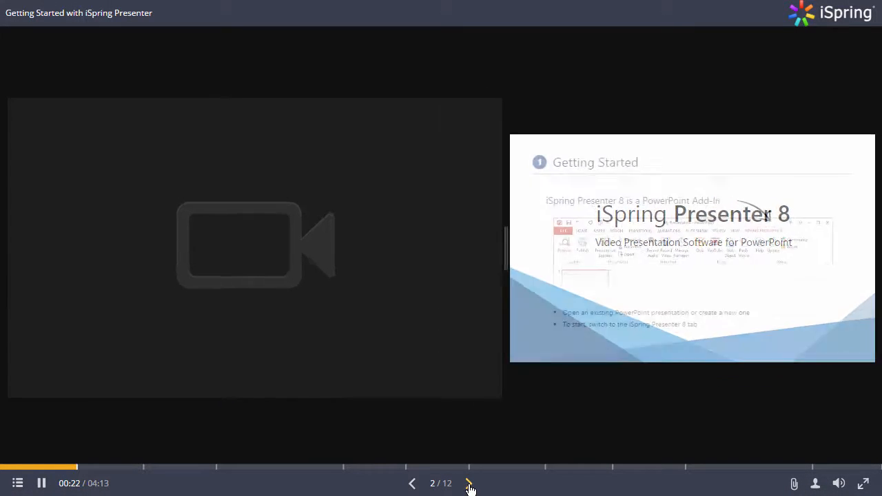
pyautogui.click(467, 483)
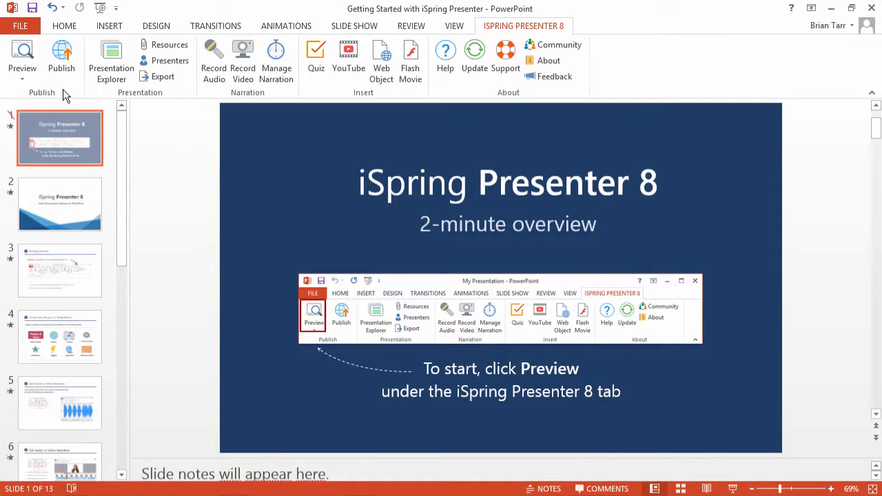
pyautogui.moveTo(62, 59)
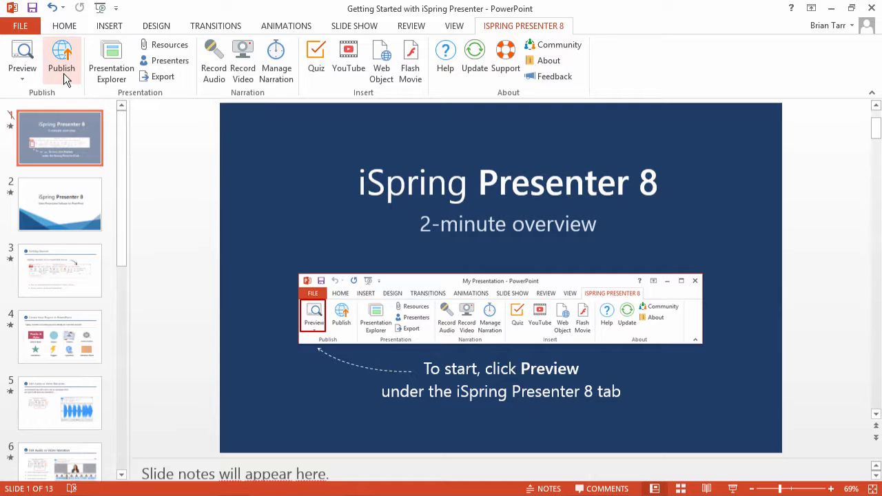
# Open web publish settings, pick the Video Lecture player and open its customization window
pyautogui.click(62, 54)
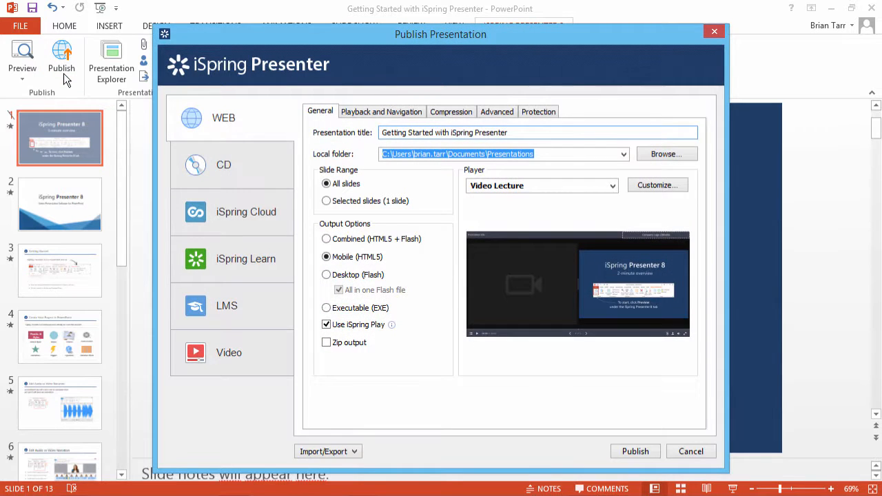
pyautogui.click(612, 185)
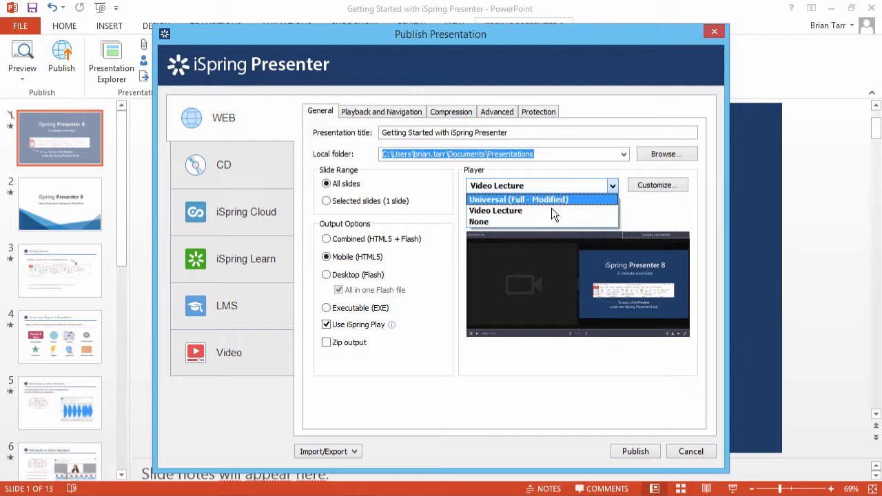
pyautogui.click(495, 211)
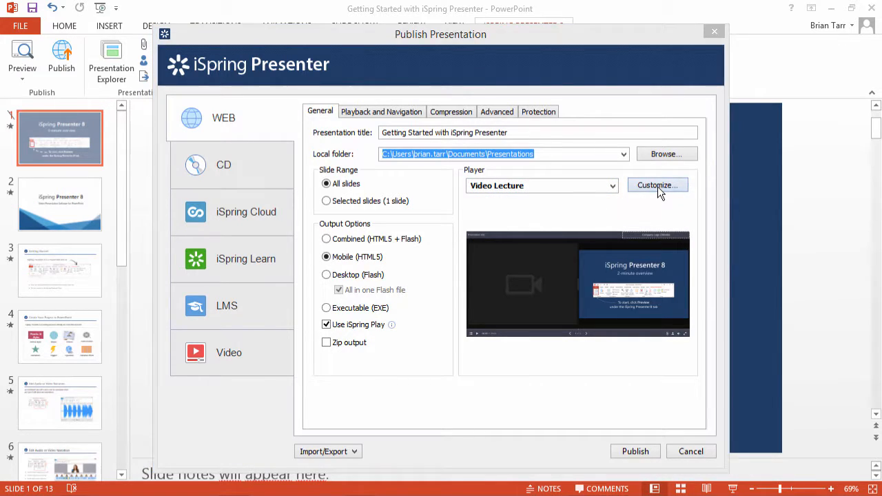
pyautogui.click(657, 185)
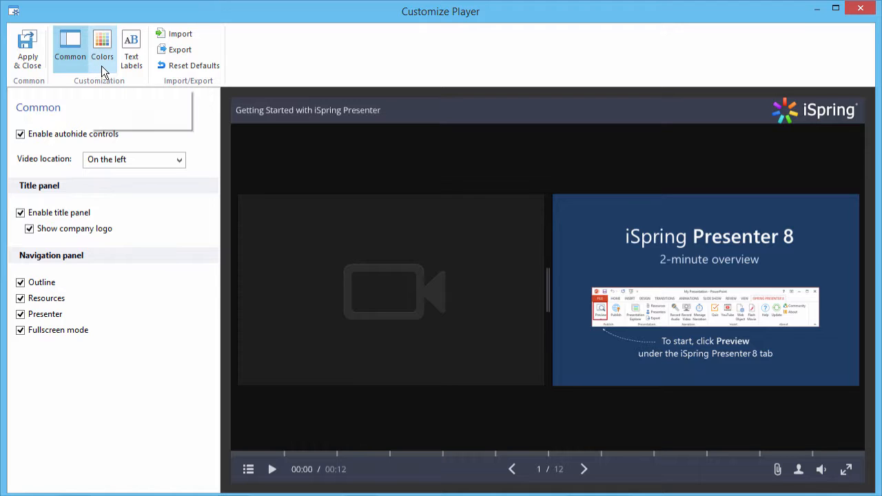
# Show the Colors settings, keep the Sunflower scheme and select Page background for editing
pyautogui.click(102, 48)
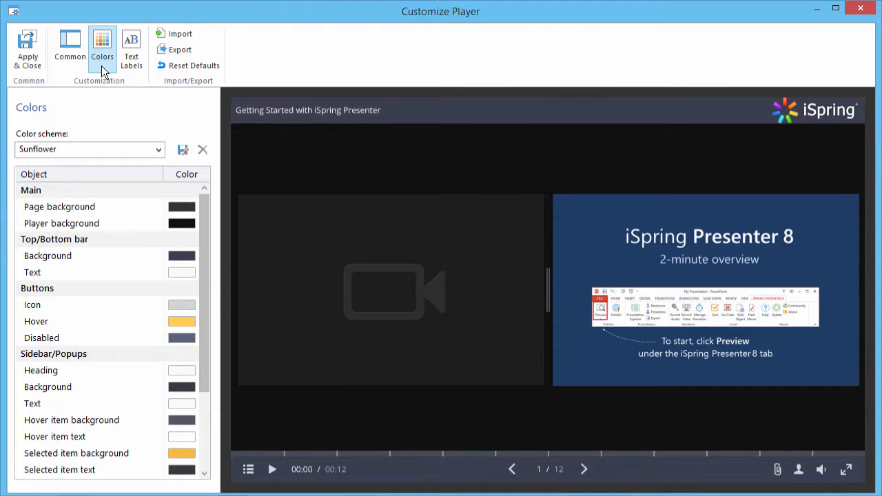
pyautogui.click(159, 149)
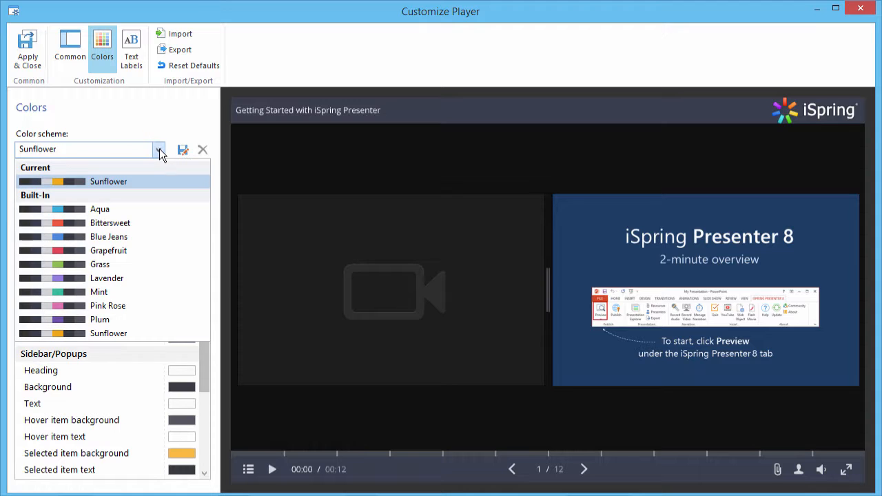
pyautogui.click(160, 150)
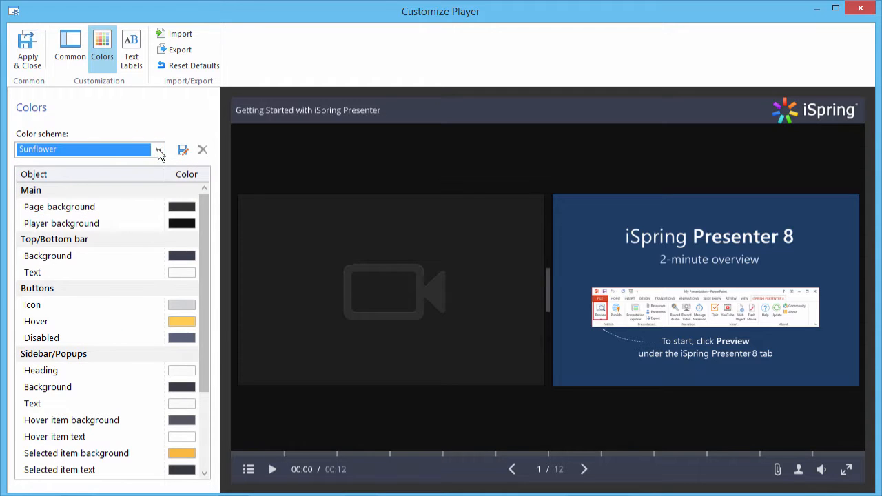
pyautogui.click(181, 206)
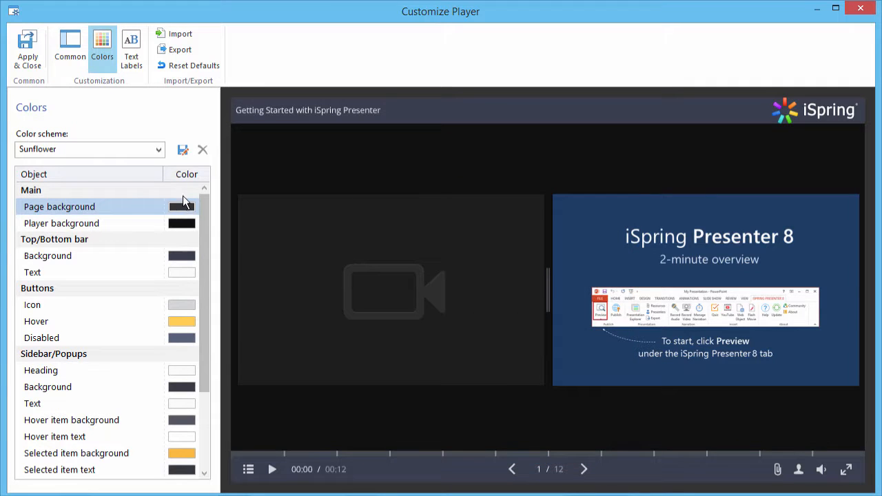
pyautogui.click(182, 150)
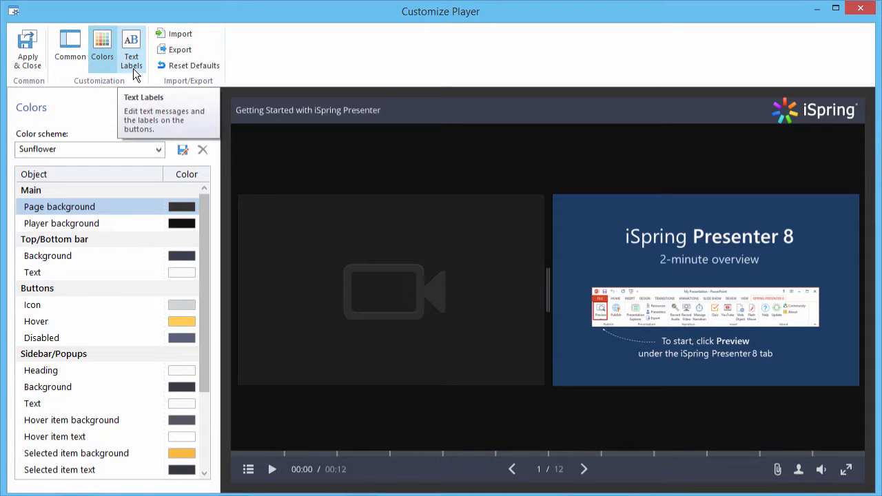
# Show Text Labels, keep the English preset and open the RESOURCES title for editing
pyautogui.click(131, 48)
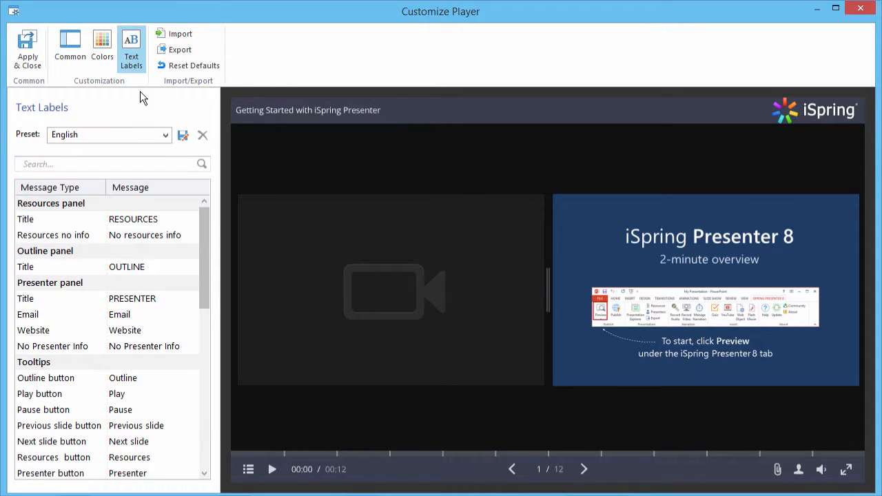
pyautogui.click(166, 134)
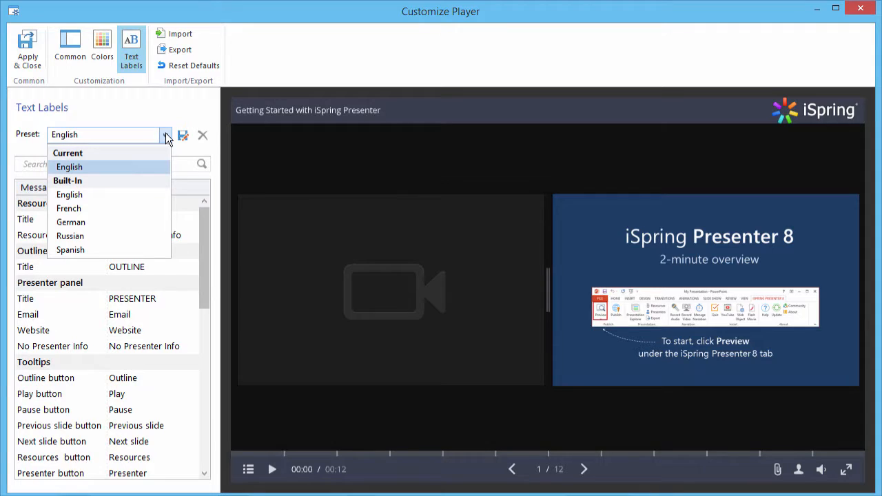
pyautogui.click(70, 167)
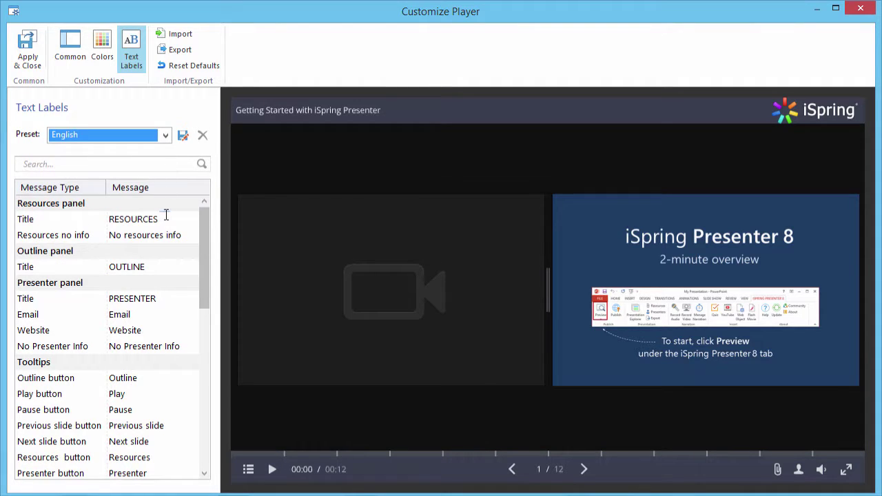
pyautogui.doubleClick(132, 219)
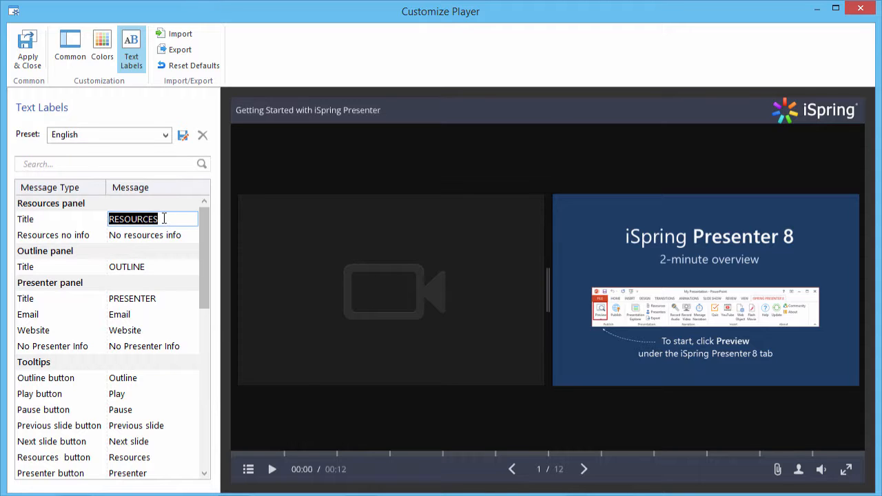
pyautogui.click(180, 49)
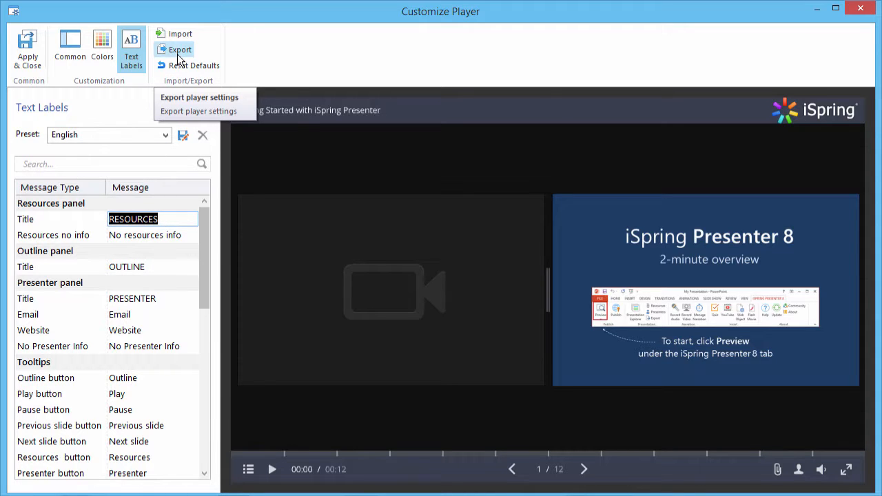